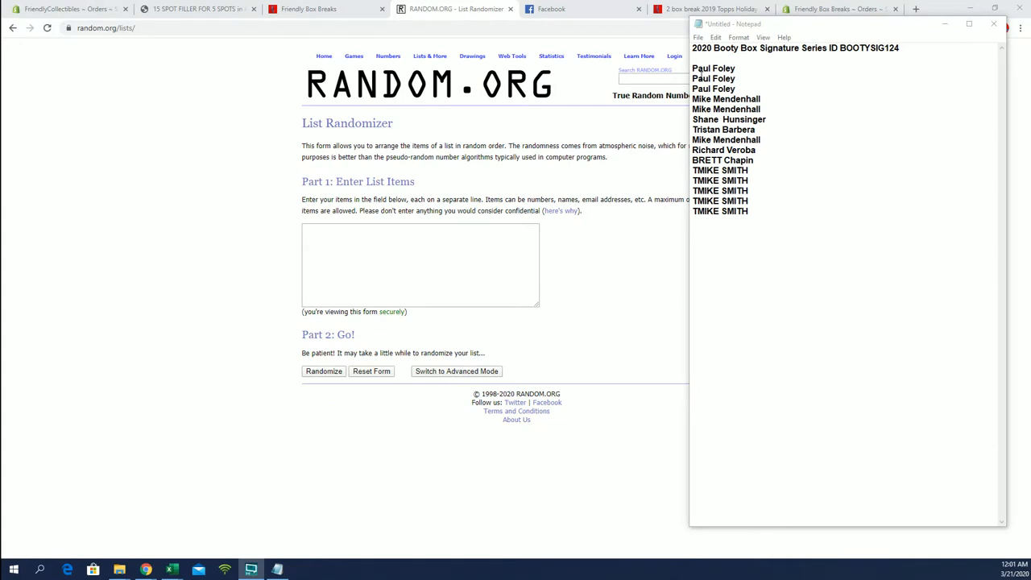
# Select the fifteen names beneath the break title in Notepad.
pyautogui.moveTo(693, 68); pyautogui.dragTo(735, 83)
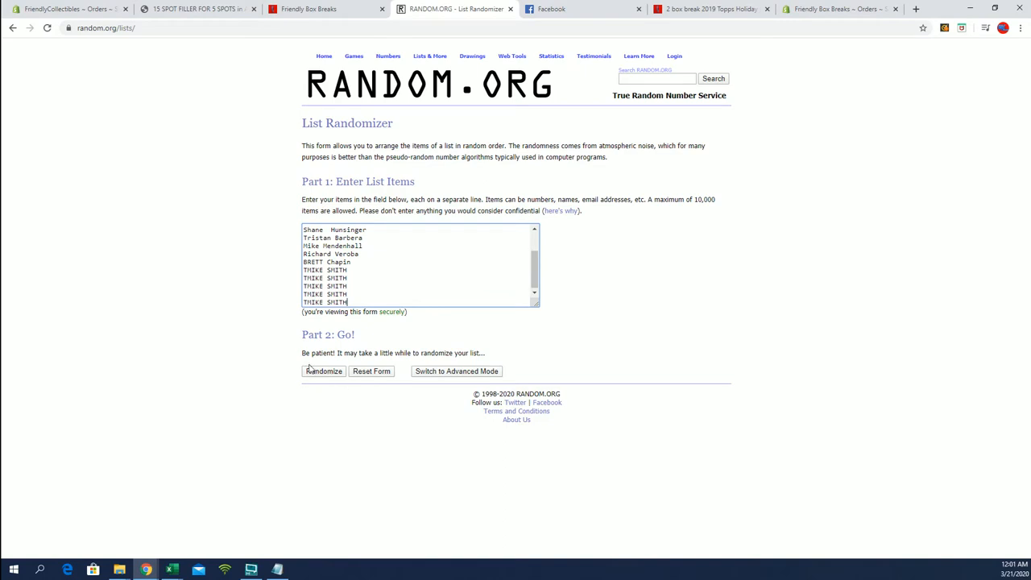
# Randomize the 15-name list, reshuffling with Again! until it reaches seven randomizations.
pyautogui.click(323, 371)
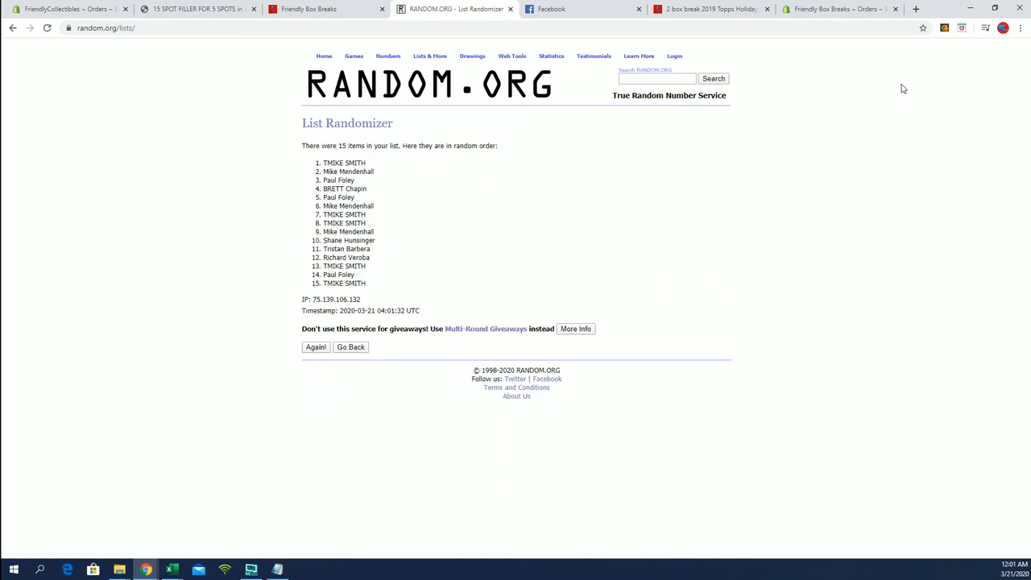
pyautogui.click(1020, 29)
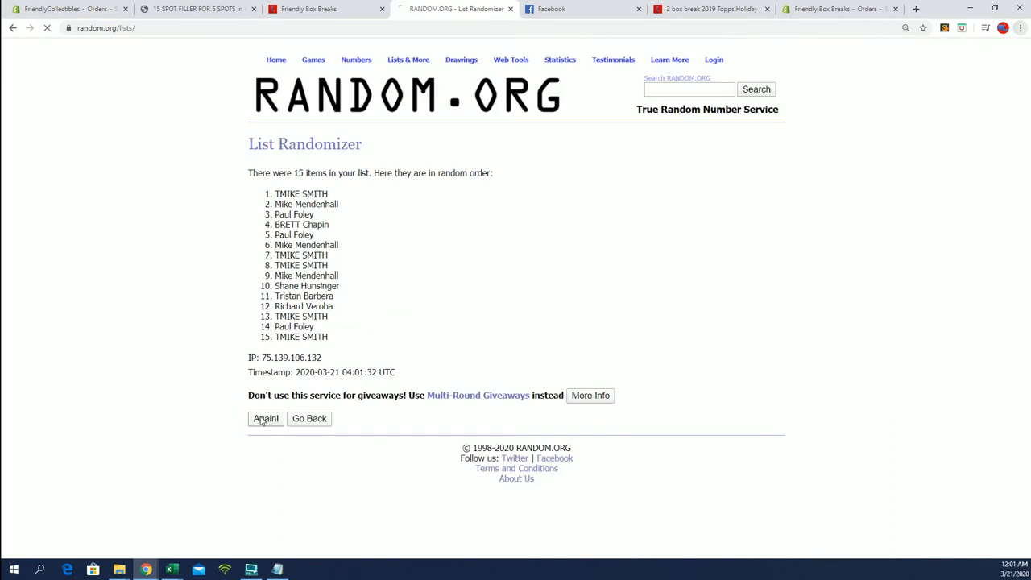
pyautogui.click(265, 419)
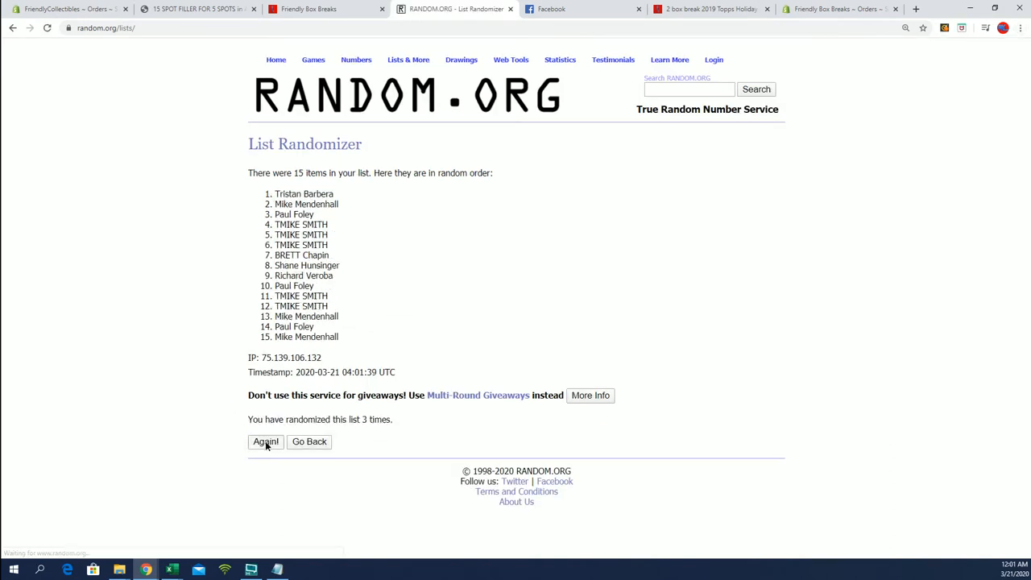
pyautogui.click(265, 442)
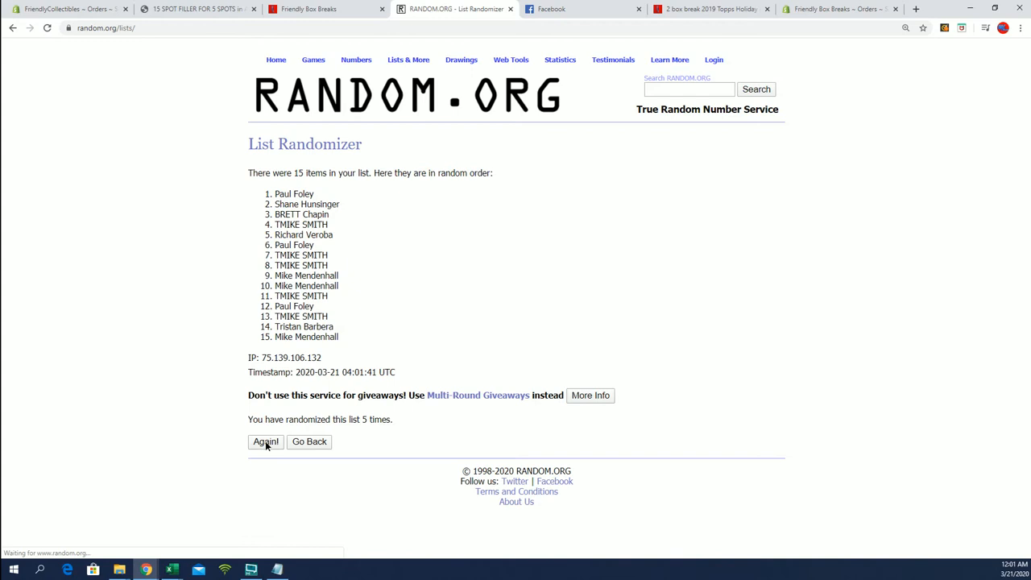
pyautogui.click(265, 442)
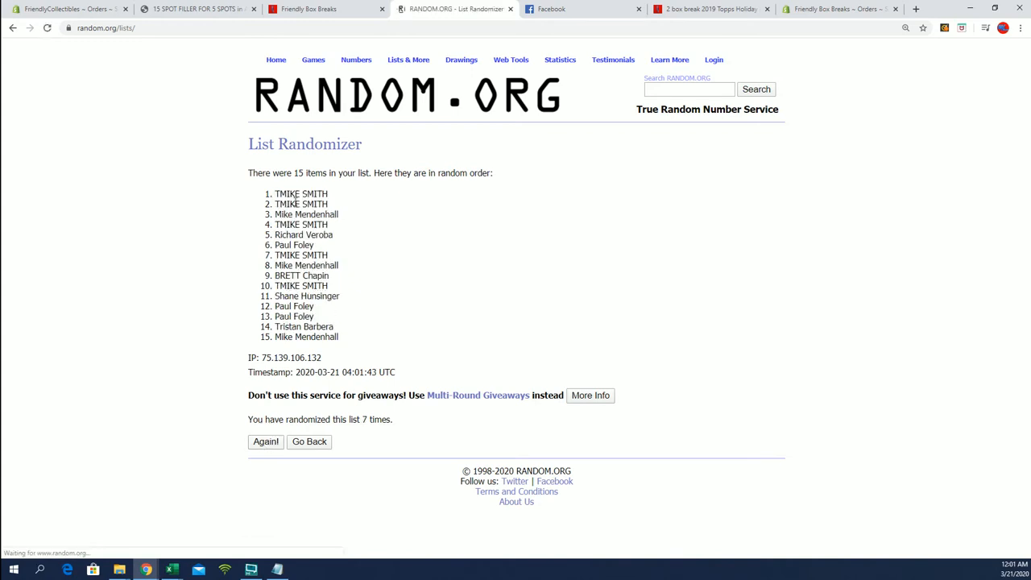
pyautogui.doubleClick(300, 193)
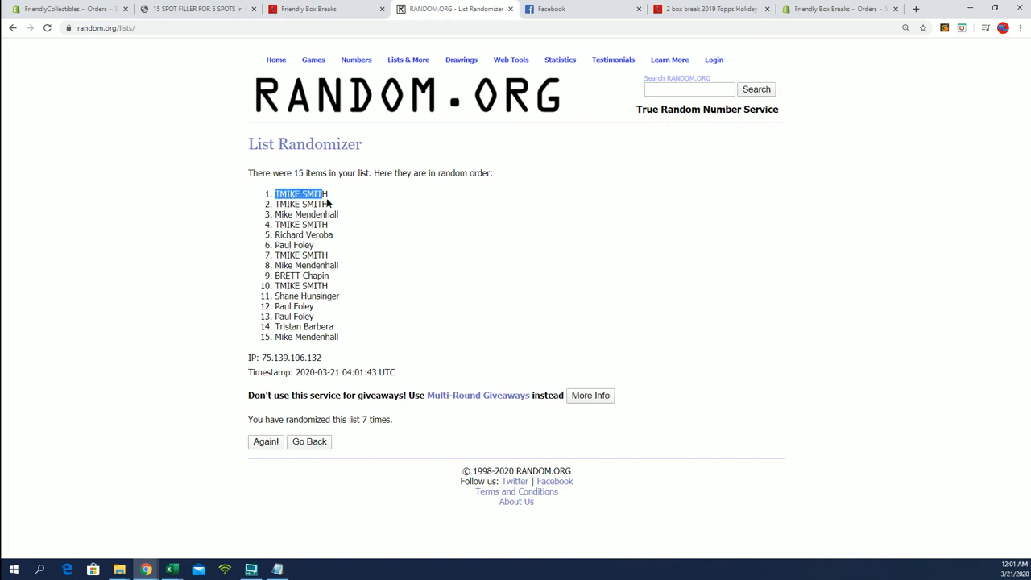
# Select the top five names in the seventh shuffle's results.
pyautogui.moveTo(275, 193); pyautogui.dragTo(338, 224)
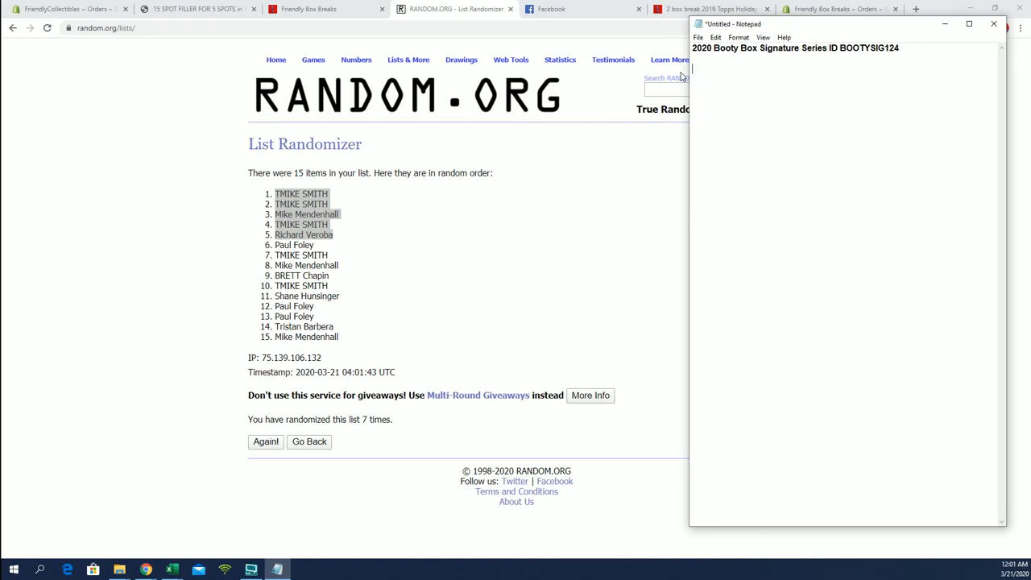
pyautogui.write('TMIKE SMITH')
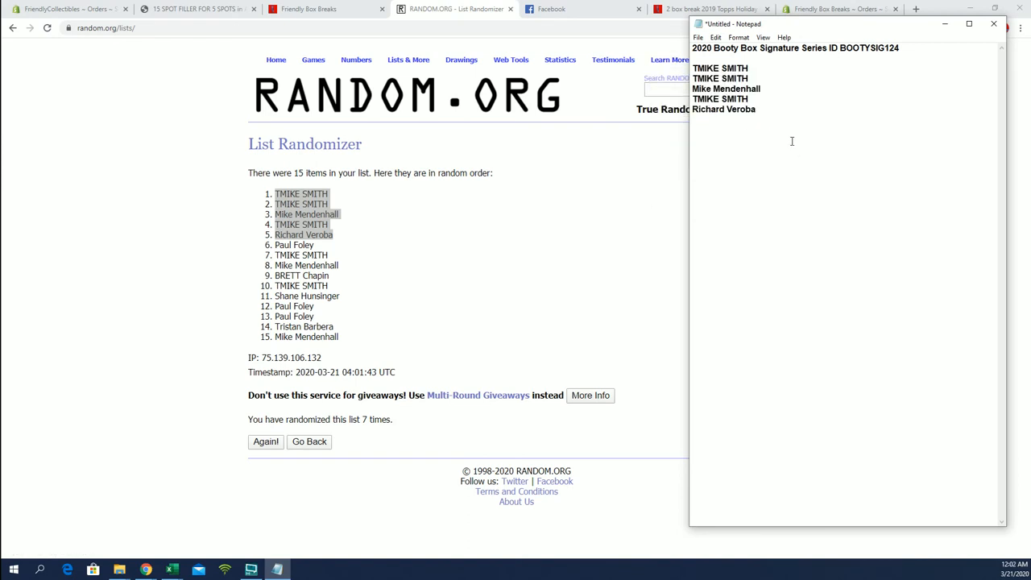
pyautogui.click(759, 109)
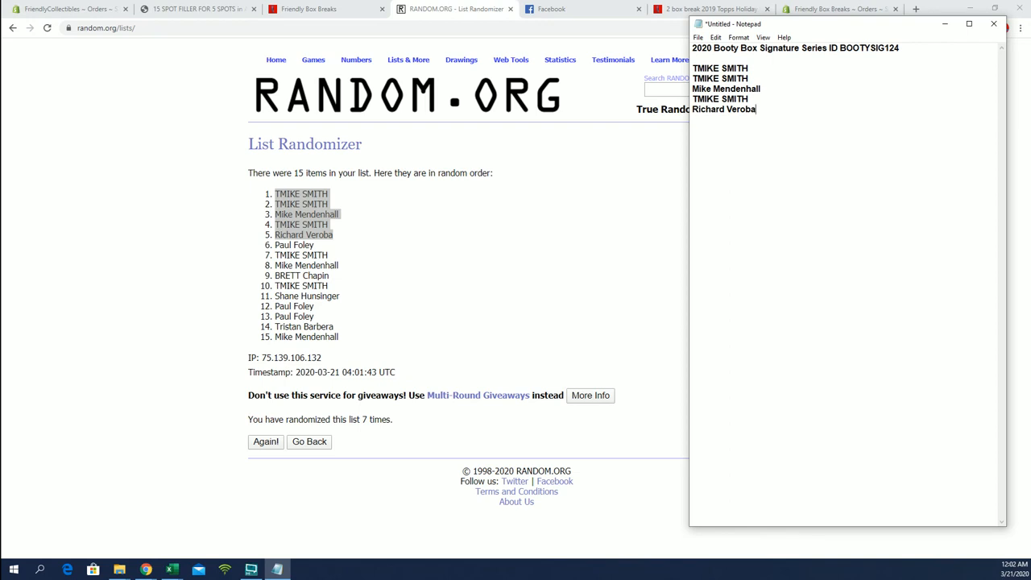